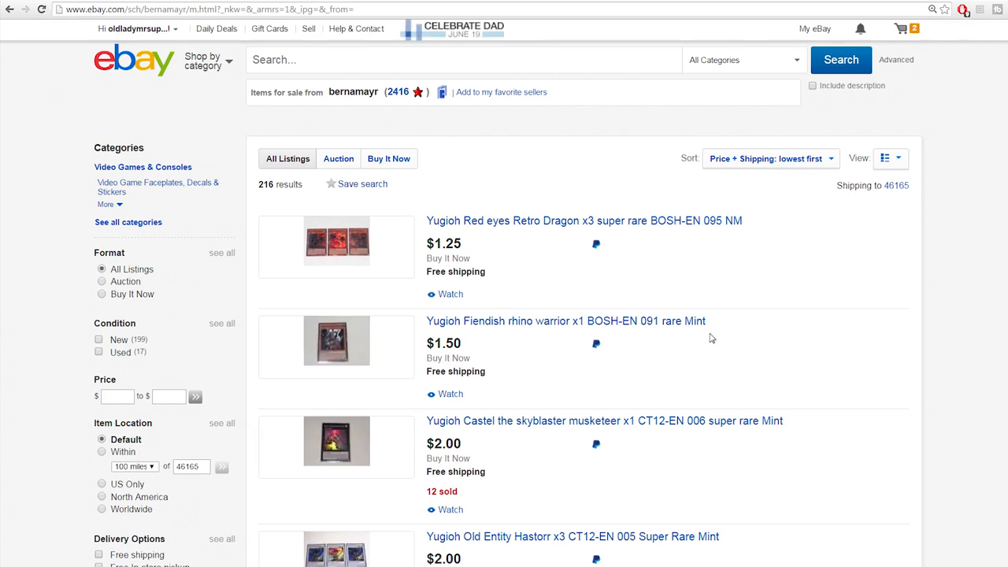
- Browse past the Yu-Gi-Oh cards and view the Super Nintendo Back Label sticker listing's photo
scroll("down", 3)
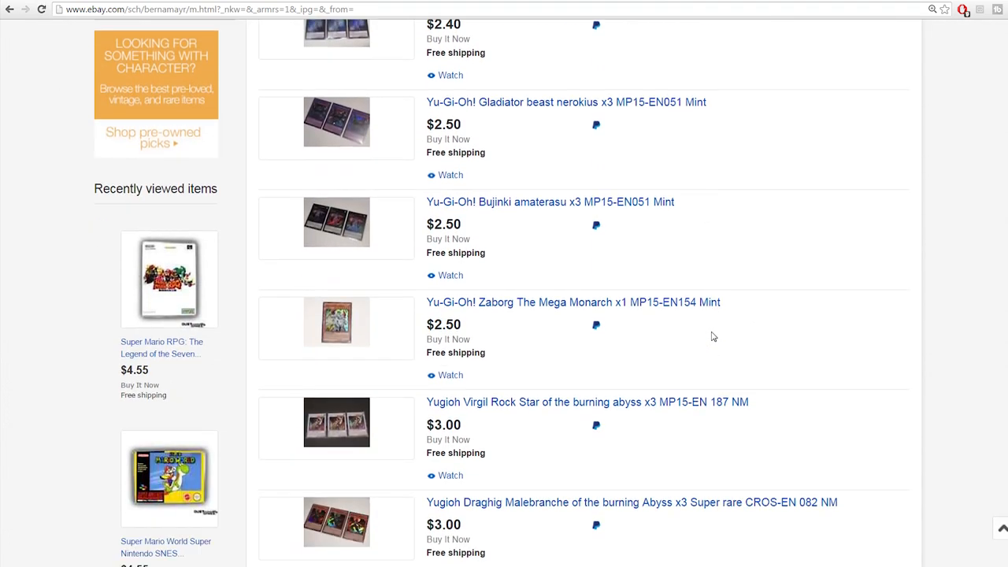
scroll("down", 3)
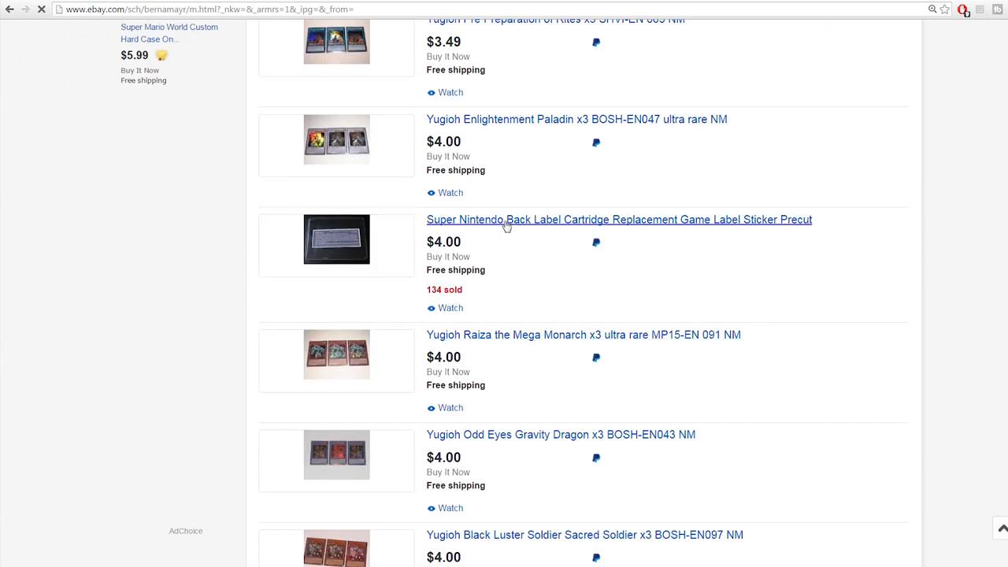
left_click(619, 219)
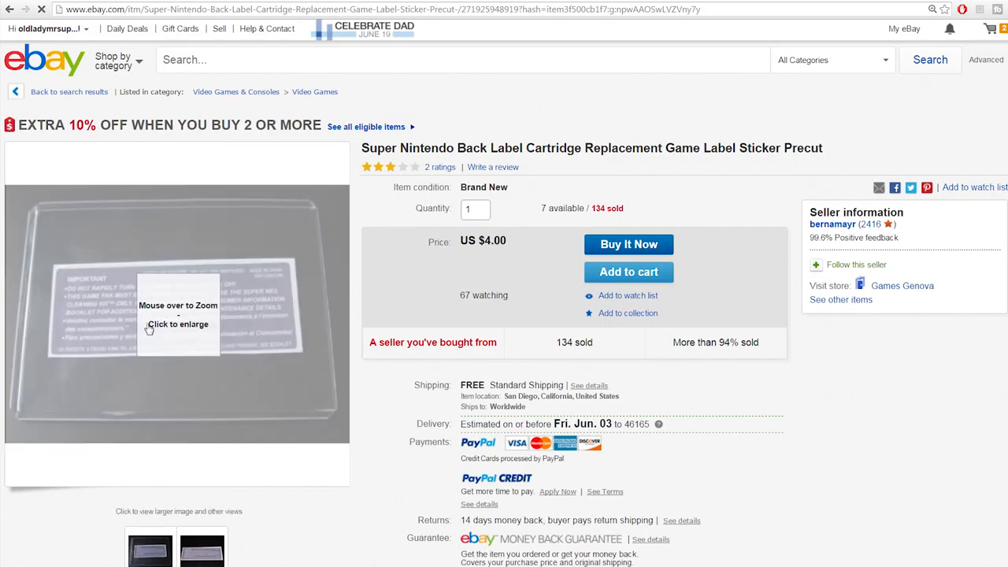
mouse_move(154, 318)
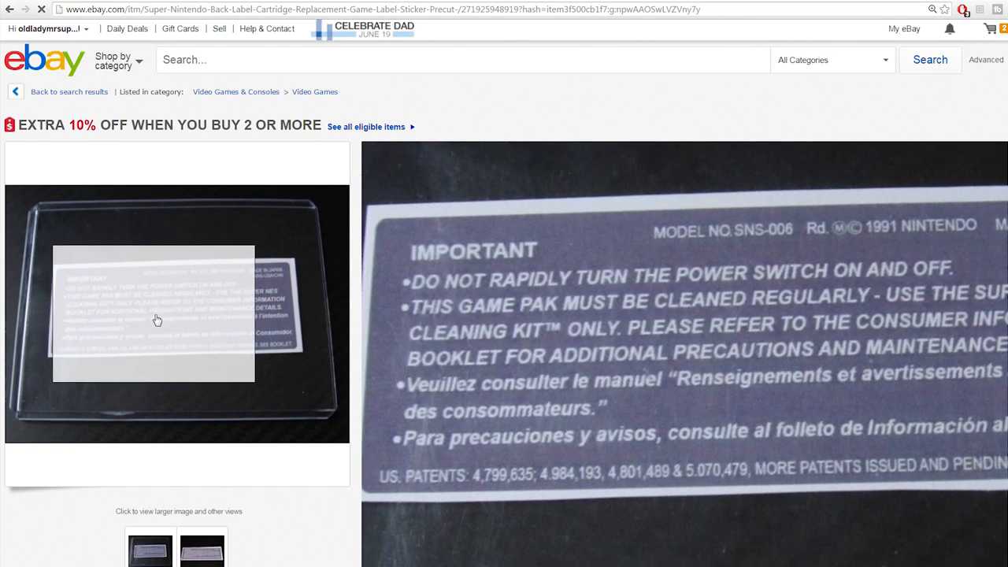
mouse_move(213, 323)
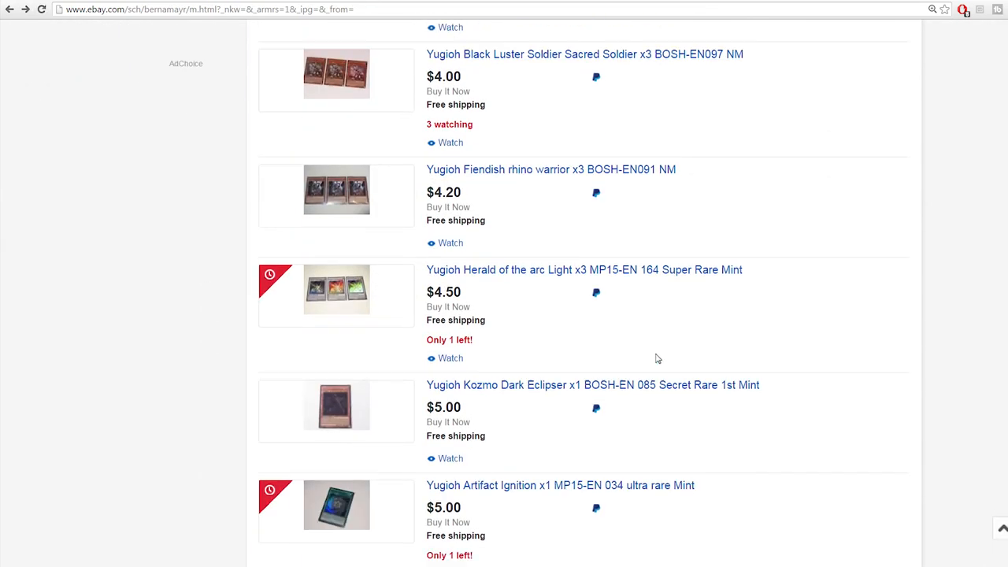
- Continue through the seller's SNES and N64 replacement cartridge label sticker listings
scroll("down", 3)
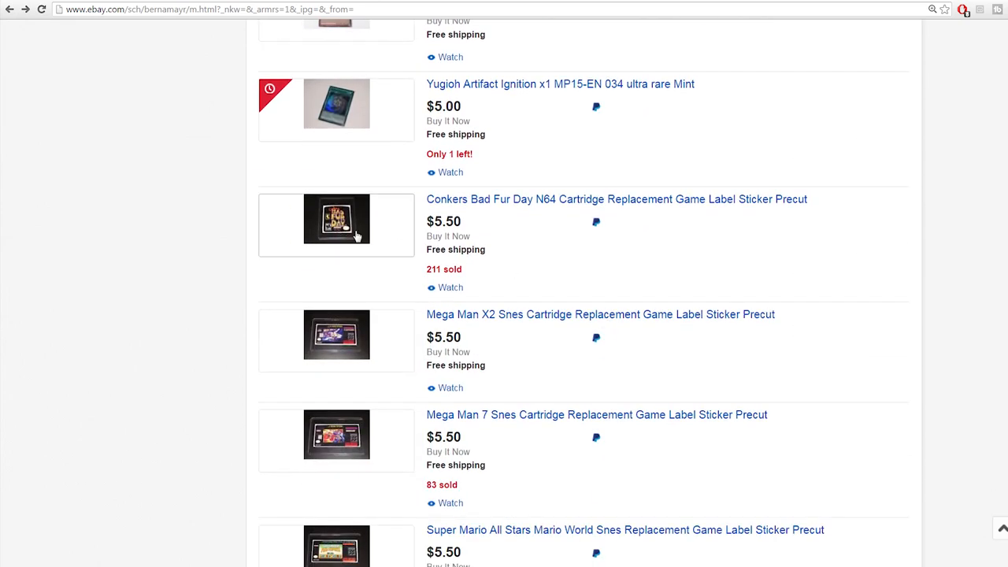
scroll("down", 3)
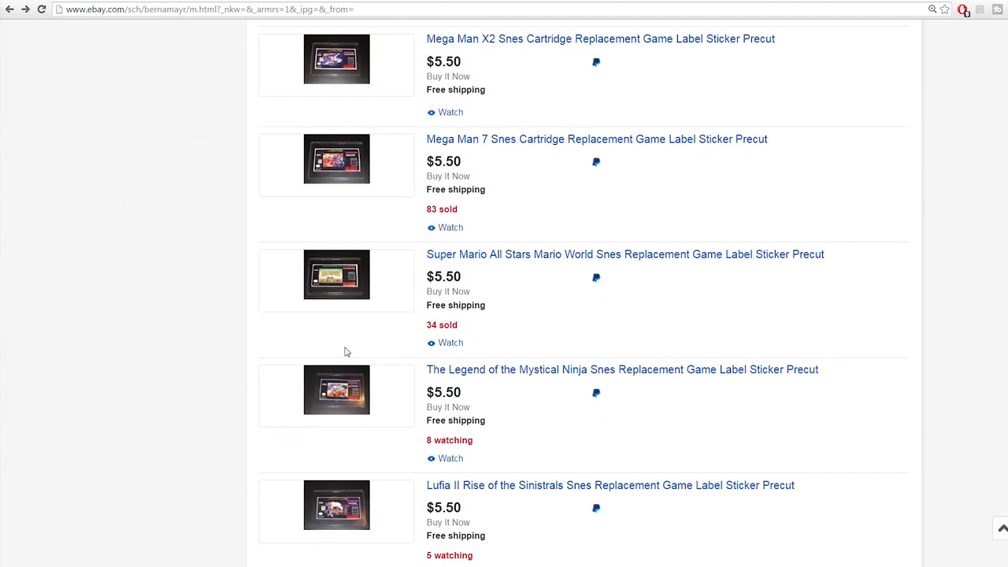
scroll("down", 3)
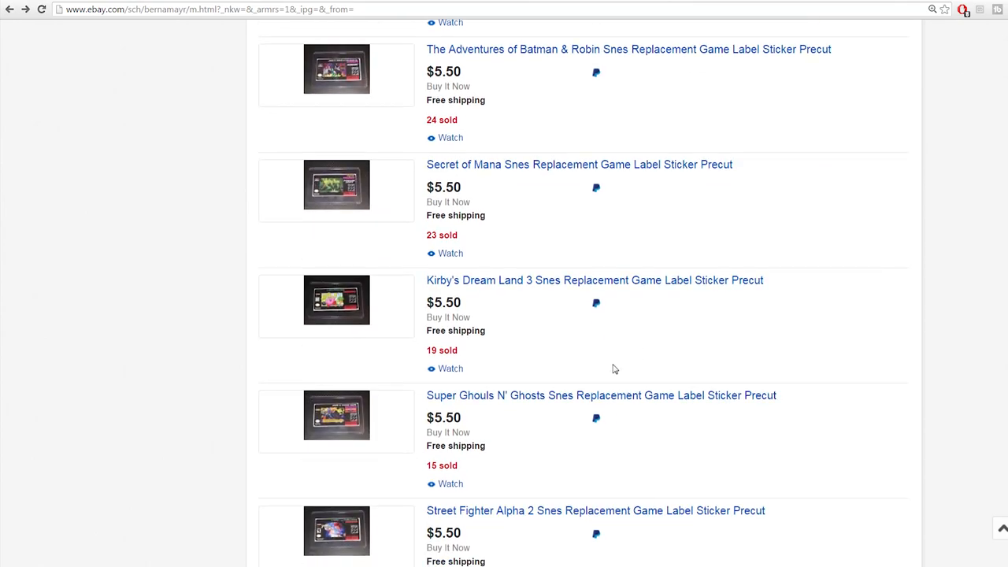
scroll("down", 3)
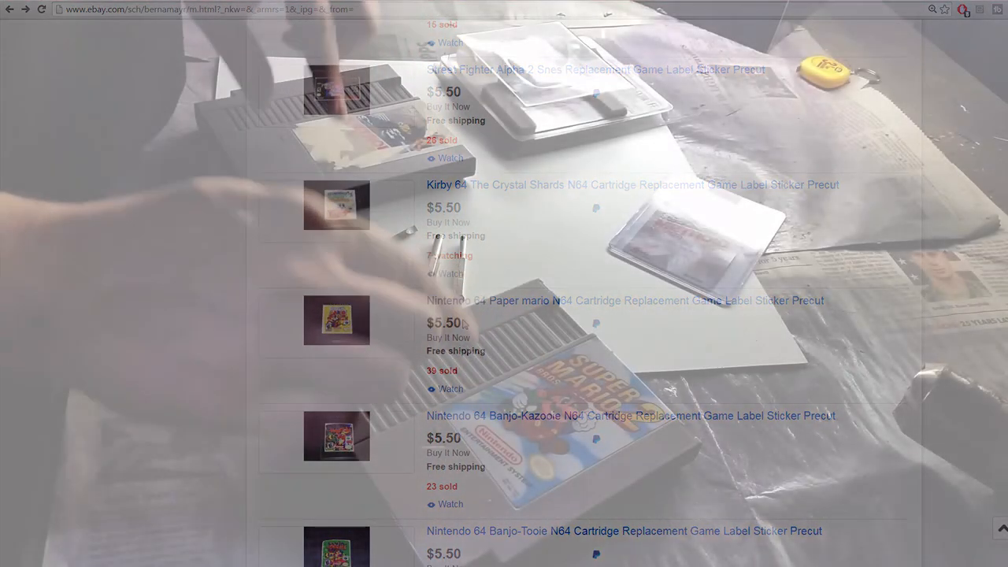
- Navigate the browser to 1upcard.com to reach the 1UPcard homepage
type("1upcard.com")
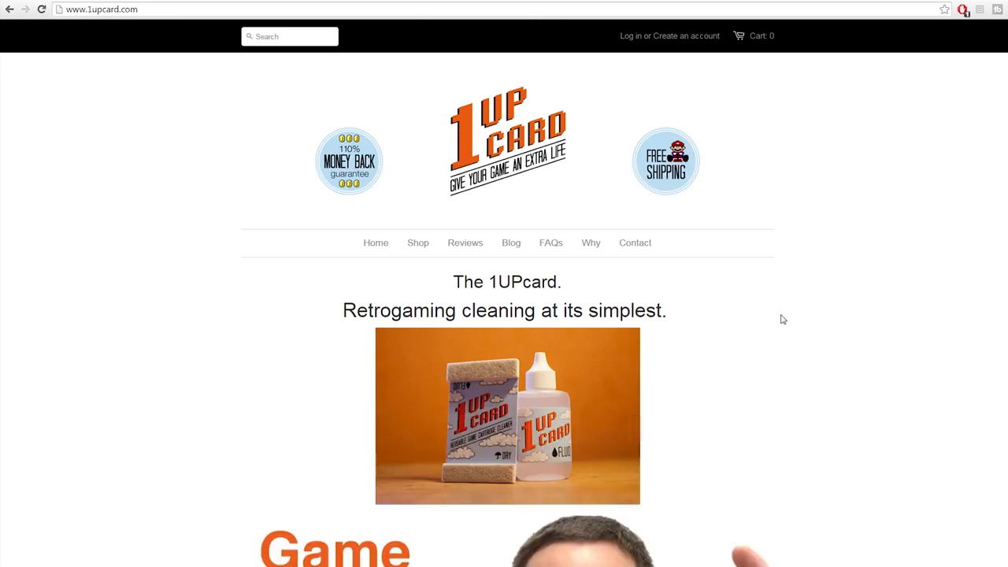
- Reach the Pick a box section and view The 1UPcard Kit product page ($12.95)
scroll("down", 3)
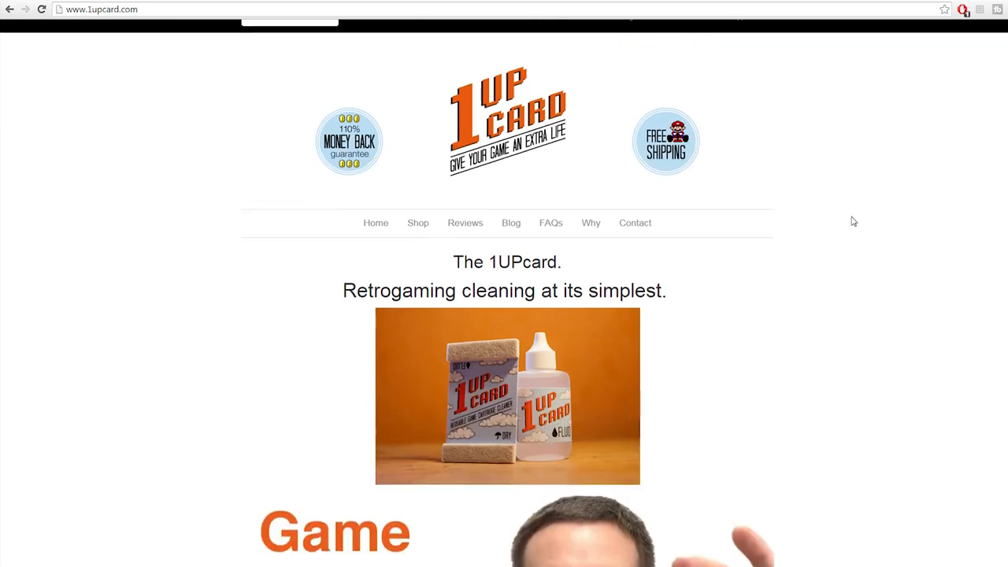
scroll("down", 3)
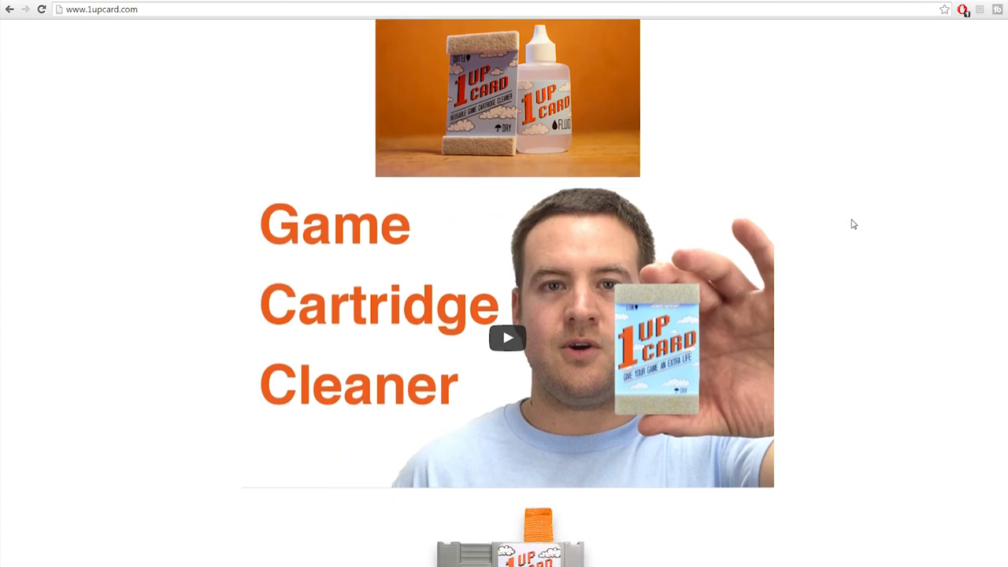
scroll("down", 3)
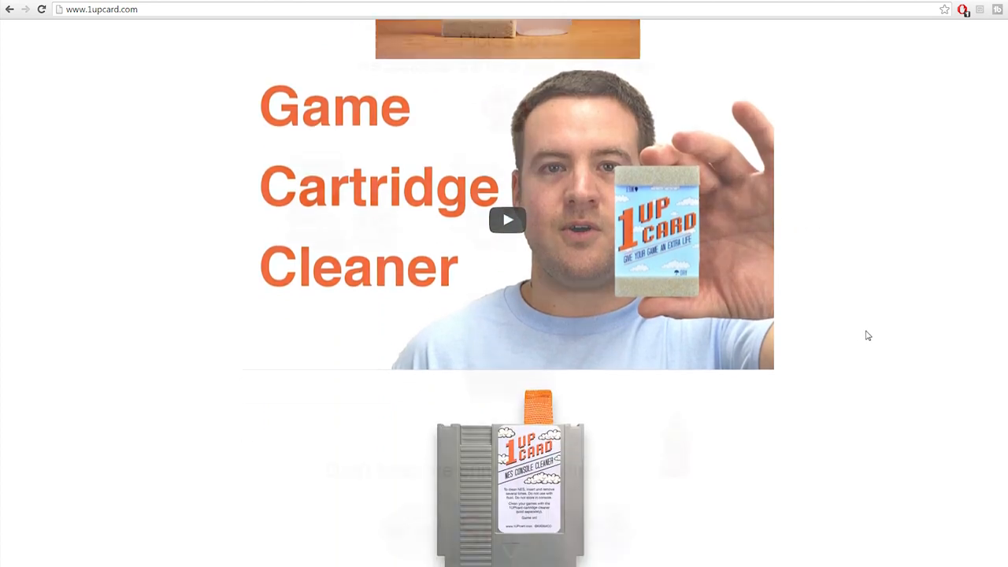
scroll("down", 3)
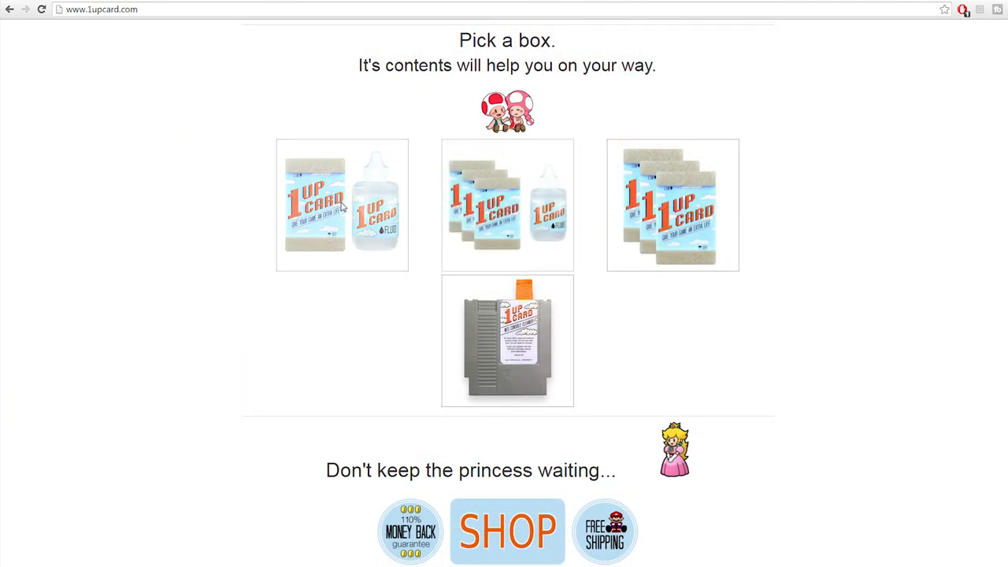
left_click(342, 204)
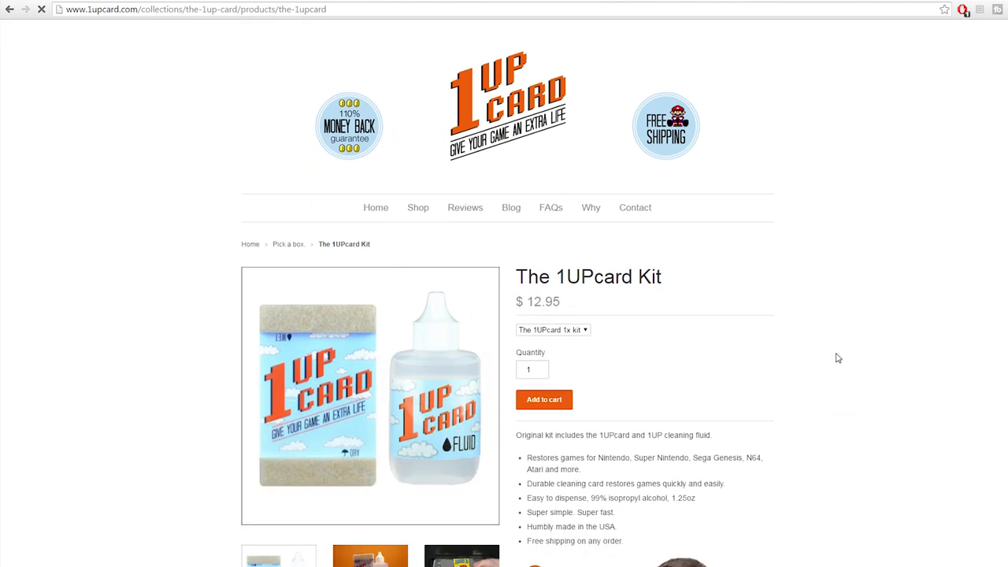
- Check the kit dropdown, keep The 1UPcard 1x kit option, and return to the eBay homepage
scroll("down", 3)
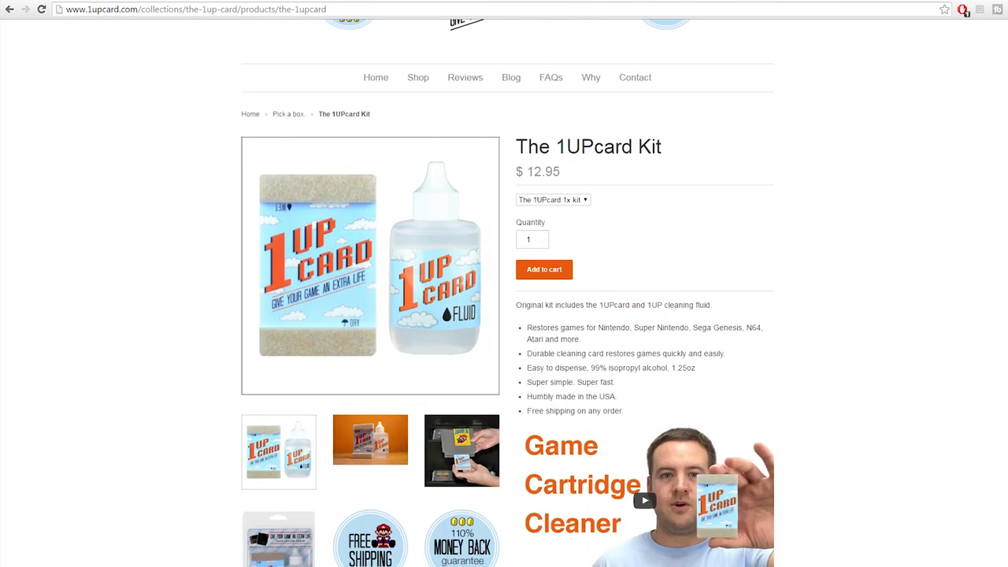
left_click(553, 198)
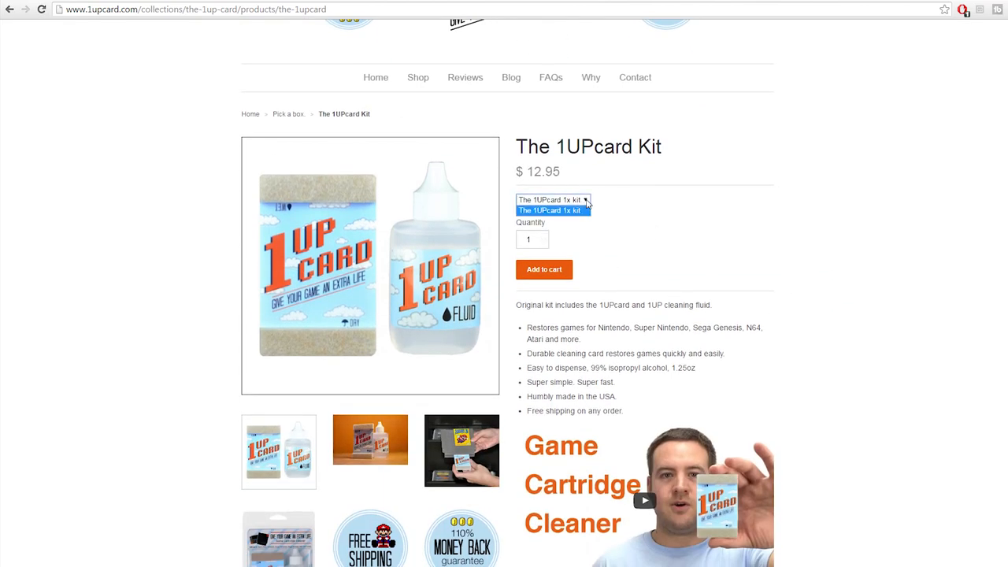
left_click(553, 199)
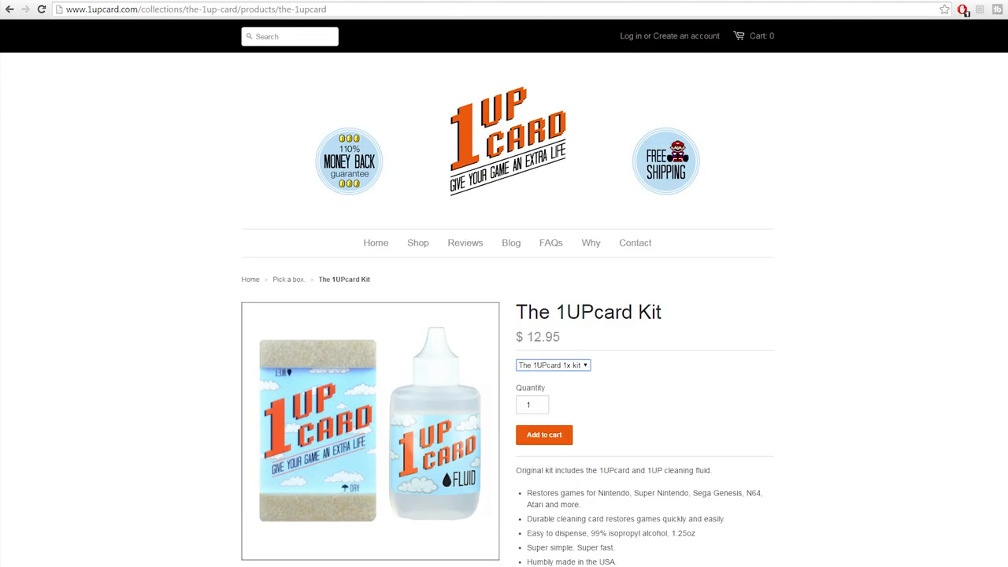
left_click(195, 10)
type("www.ebay.com")
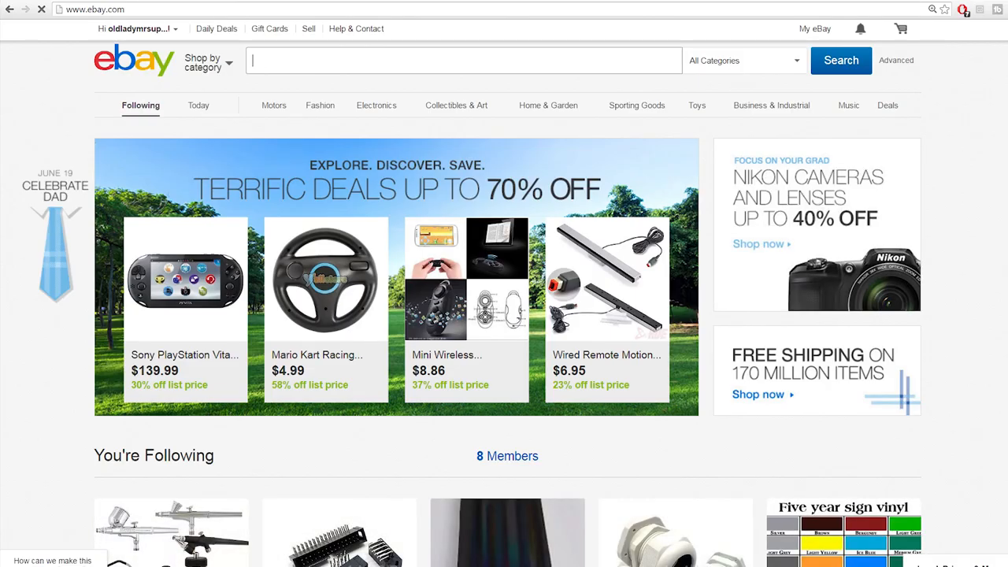
- Search eBay for nes screwdriver, filter to North America (117 listings) and browse the results
type("nes screwdriver")
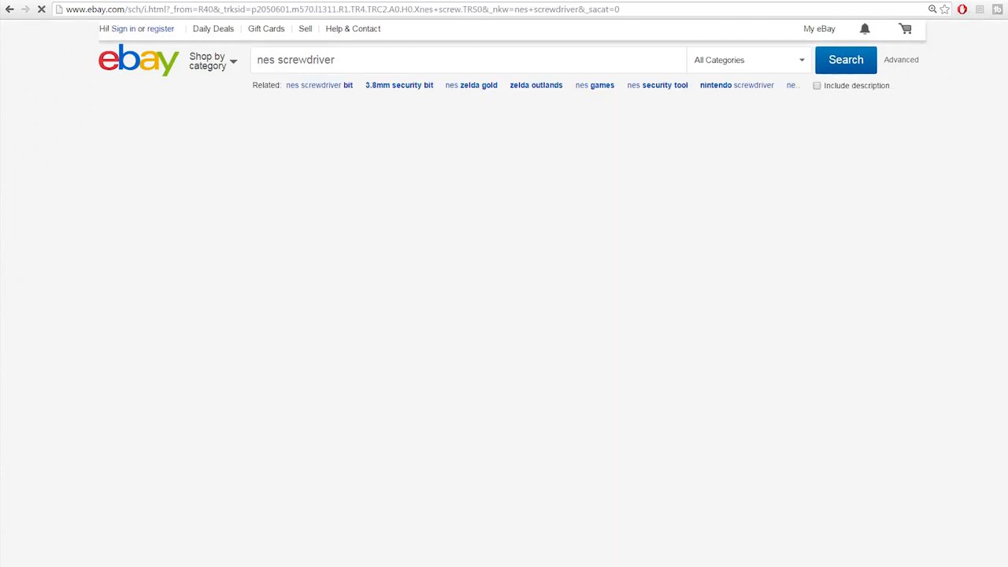
left_click(844, 60)
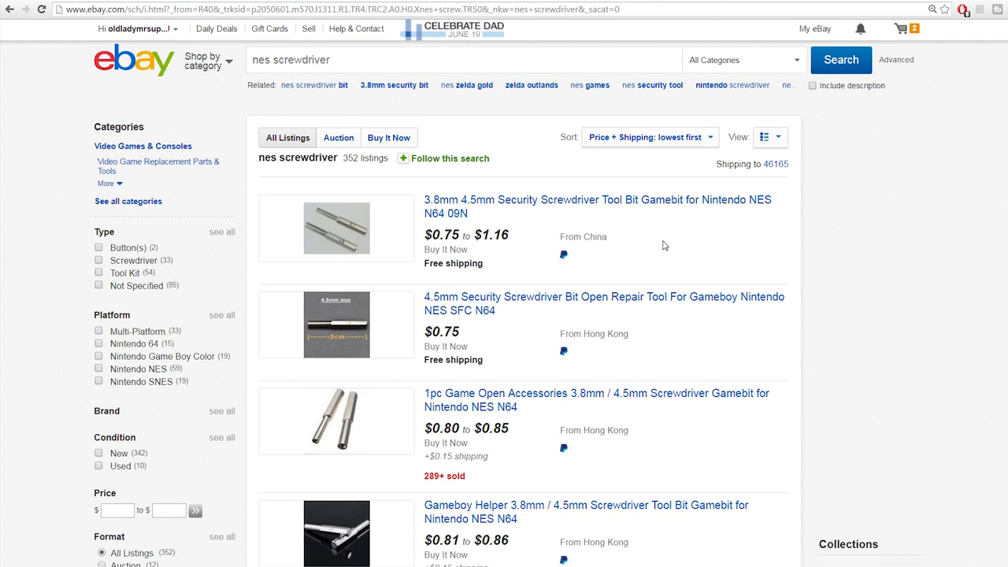
mouse_move(551, 340)
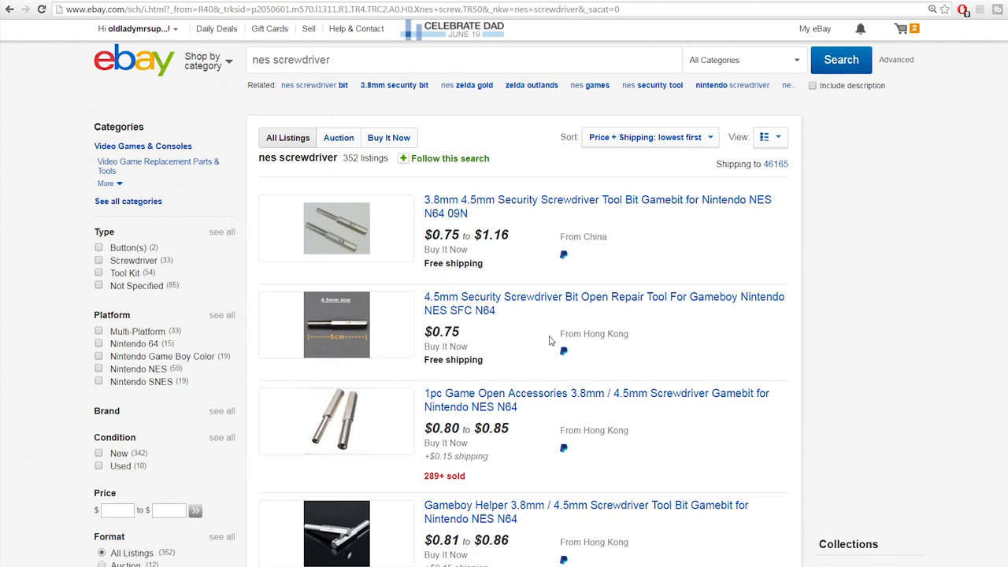
mouse_move(469, 219)
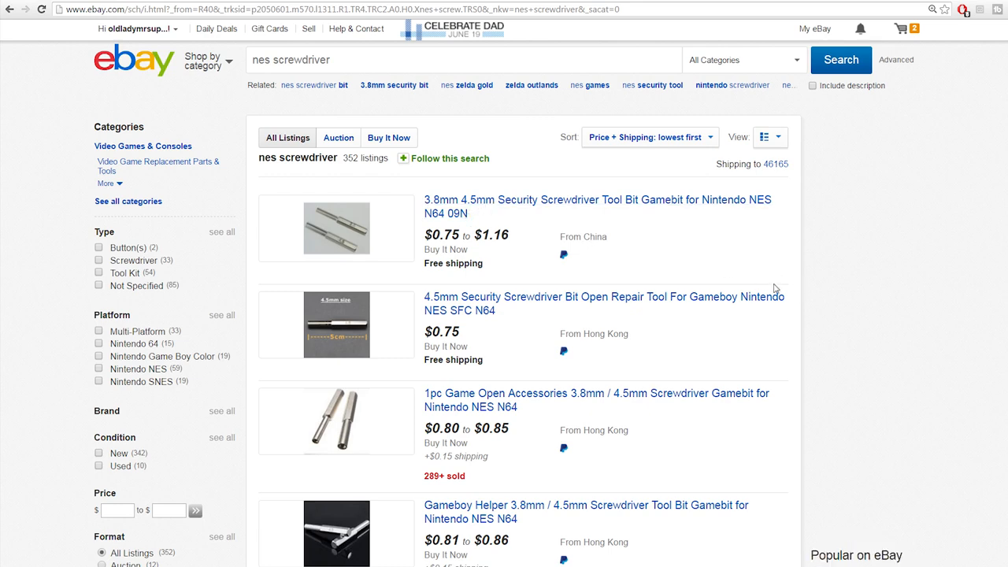
scroll("down", 3)
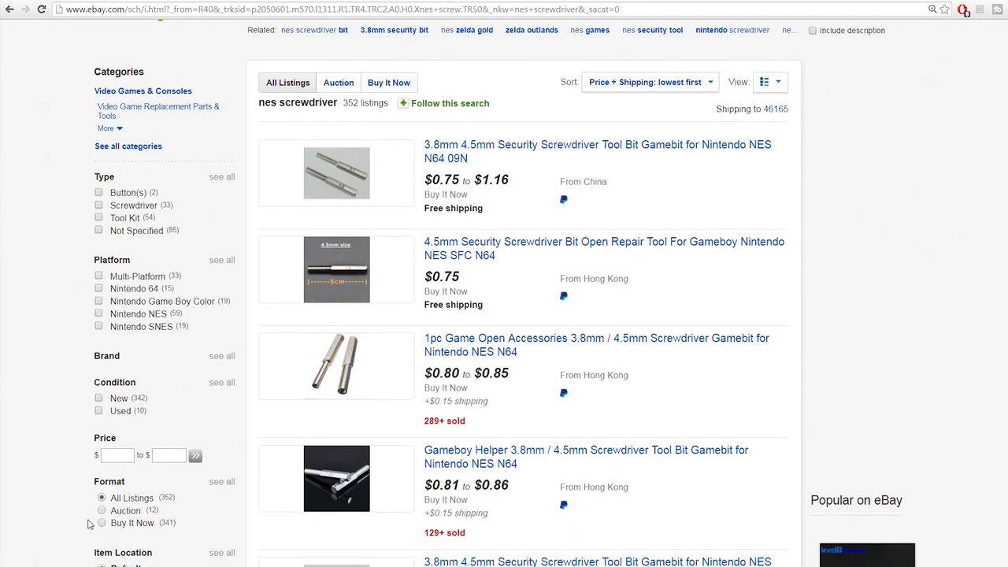
scroll("down", 3)
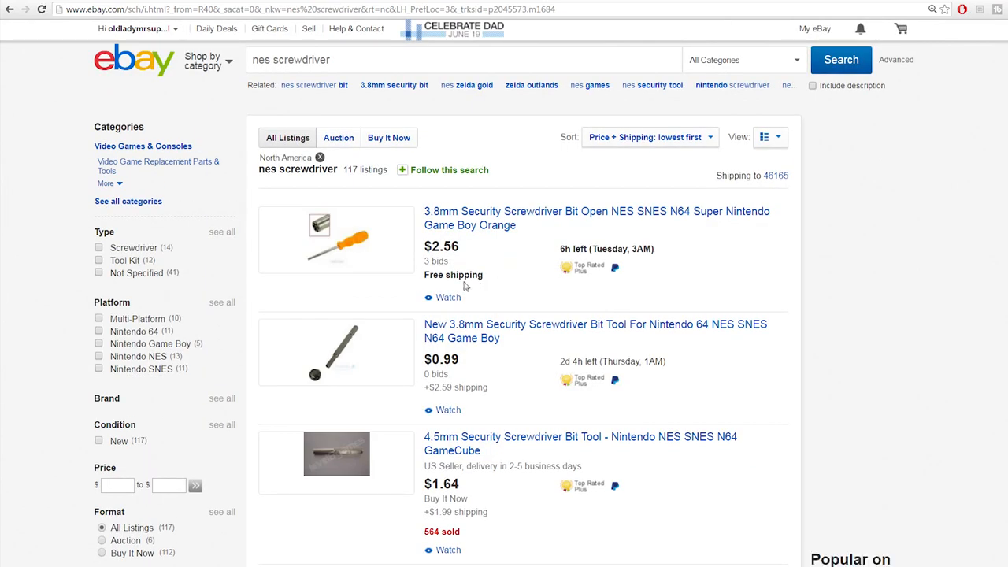
mouse_move(492, 255)
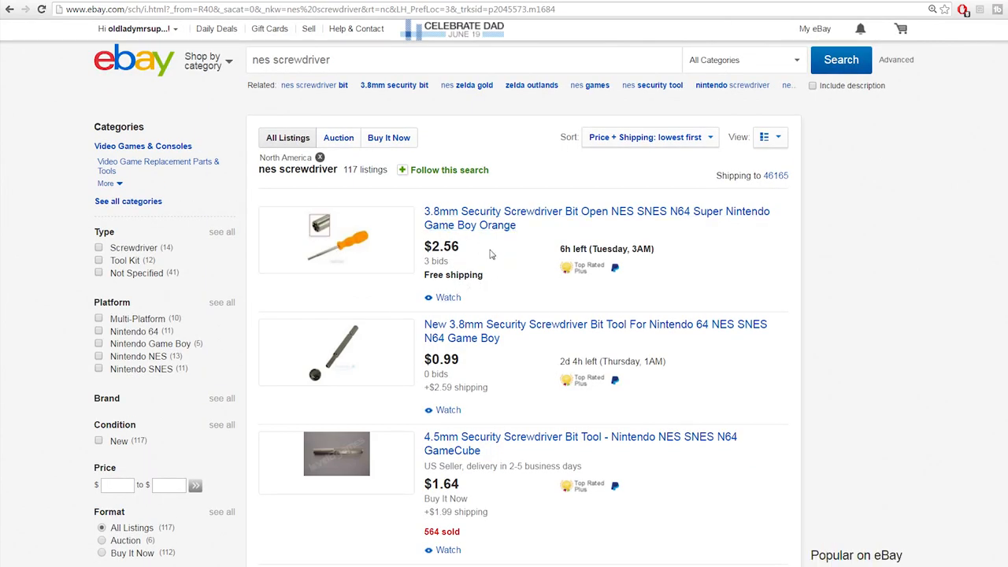
mouse_move(854, 374)
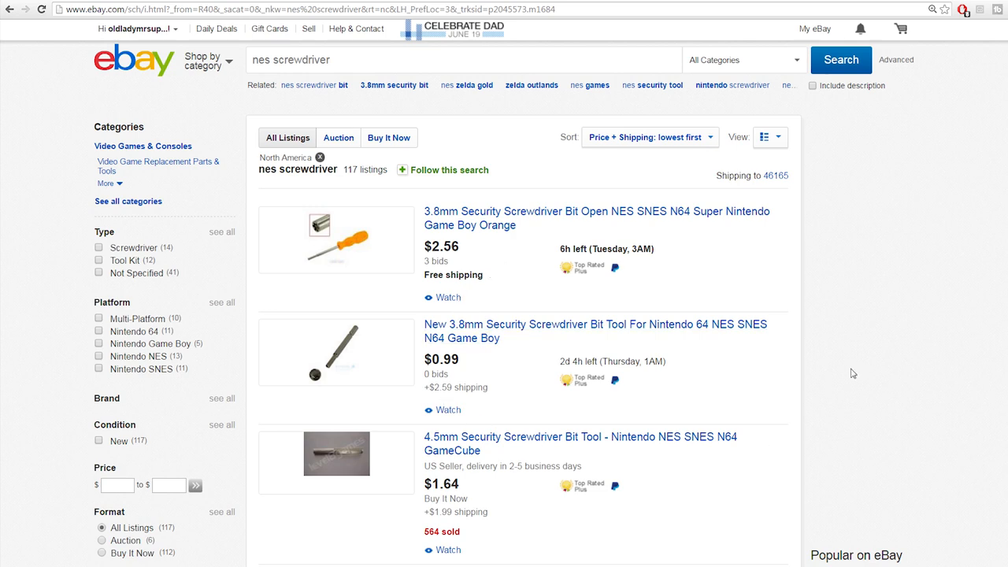
mouse_move(864, 361)
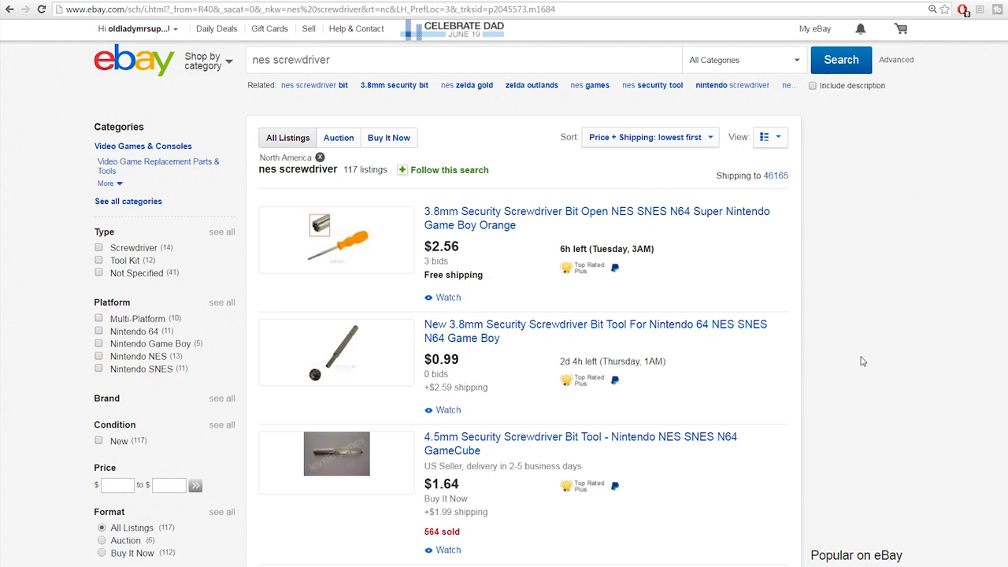
scroll("down", 3)
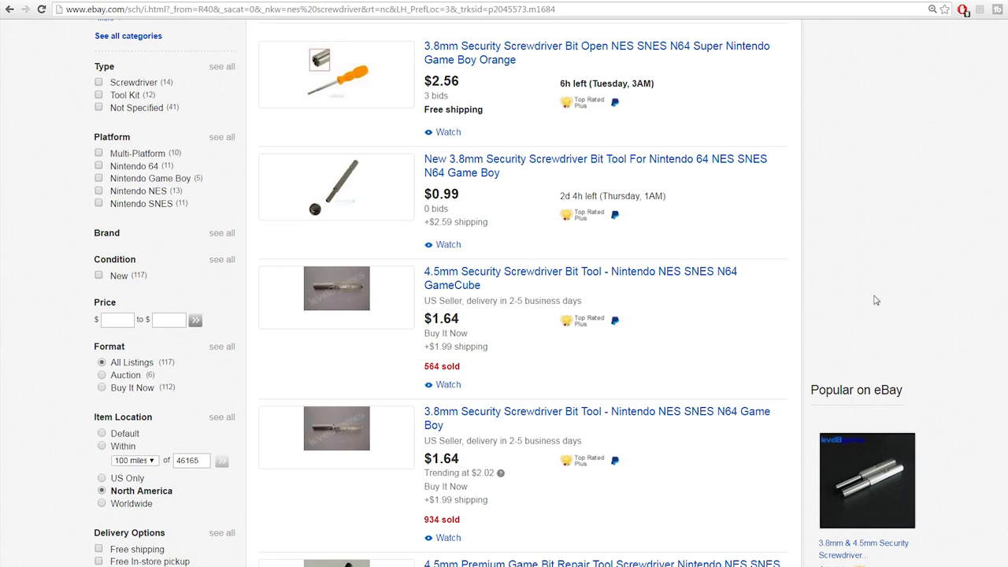
scroll("down", 3)
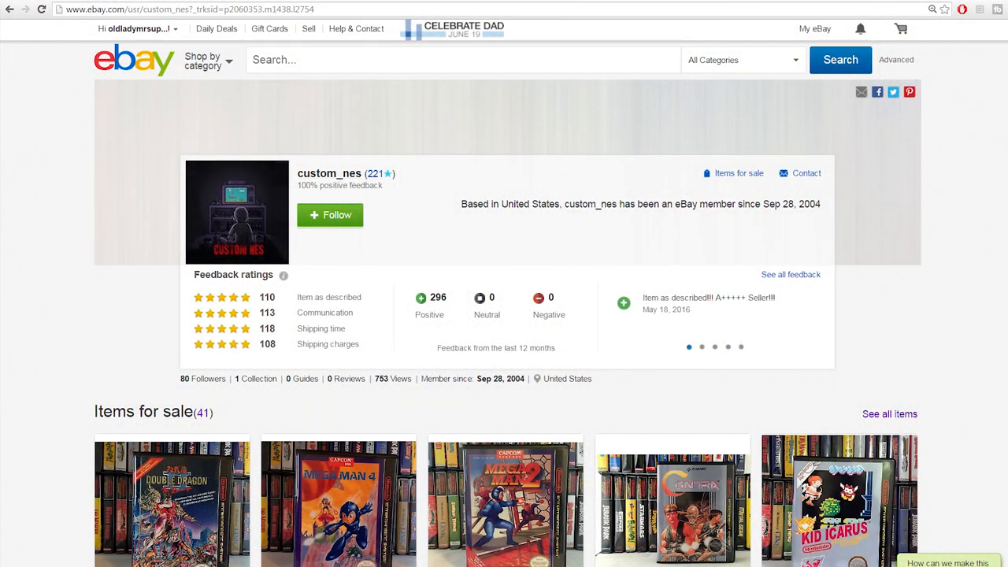
- View the NES Double Dragon II custom case box listing ($7.99) and its alternate photos
scroll("down", 3)
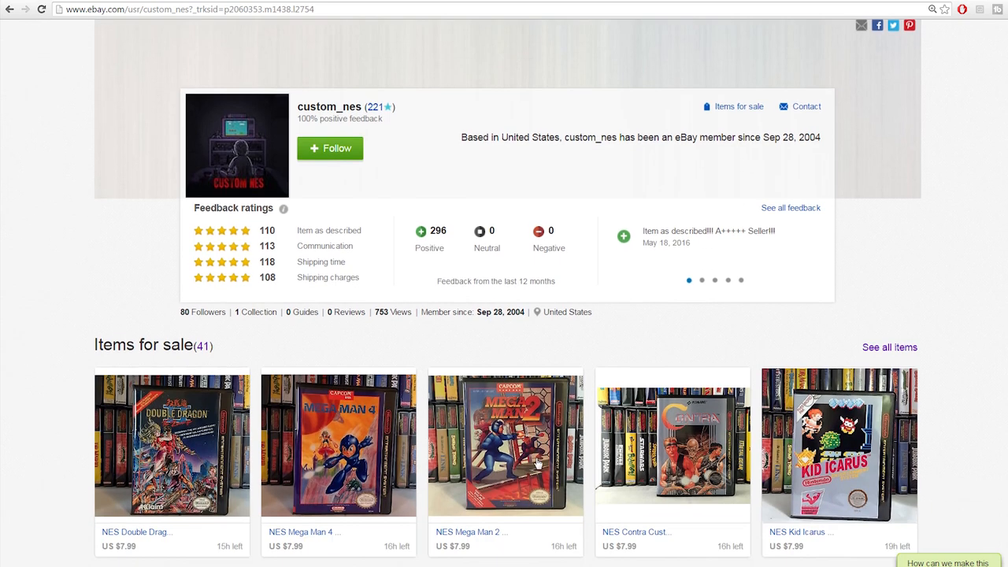
scroll("down", 3)
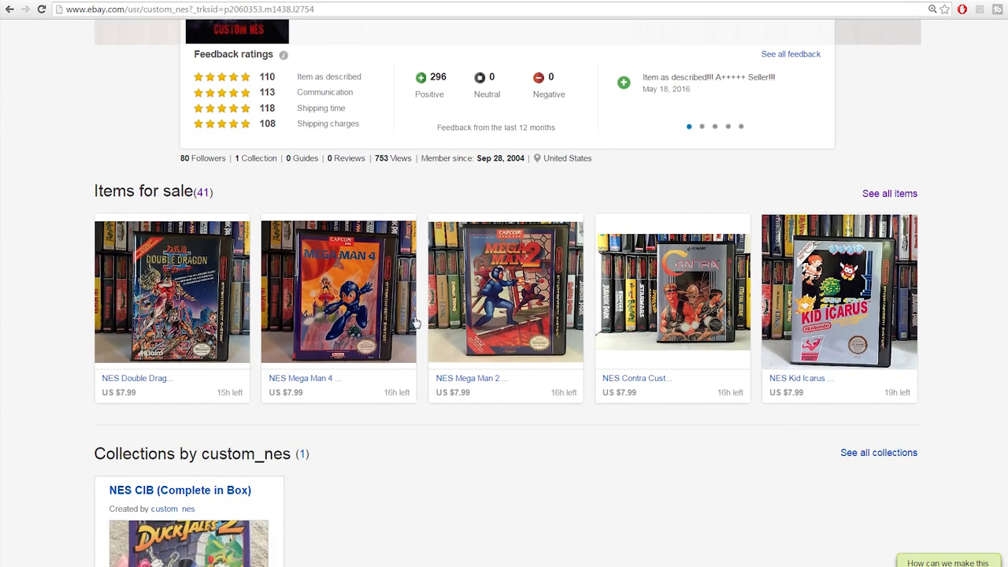
mouse_move(175, 325)
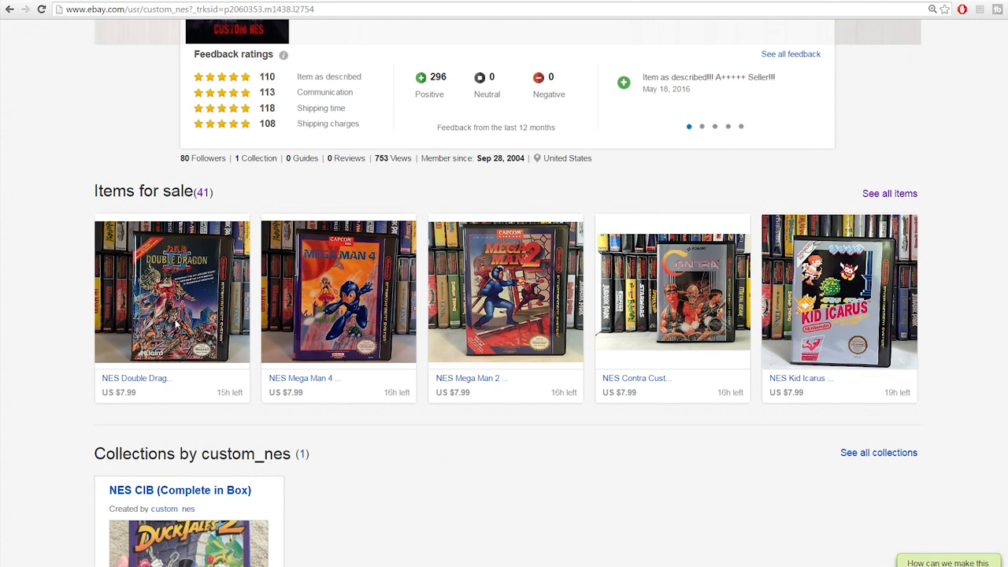
left_click(172, 290)
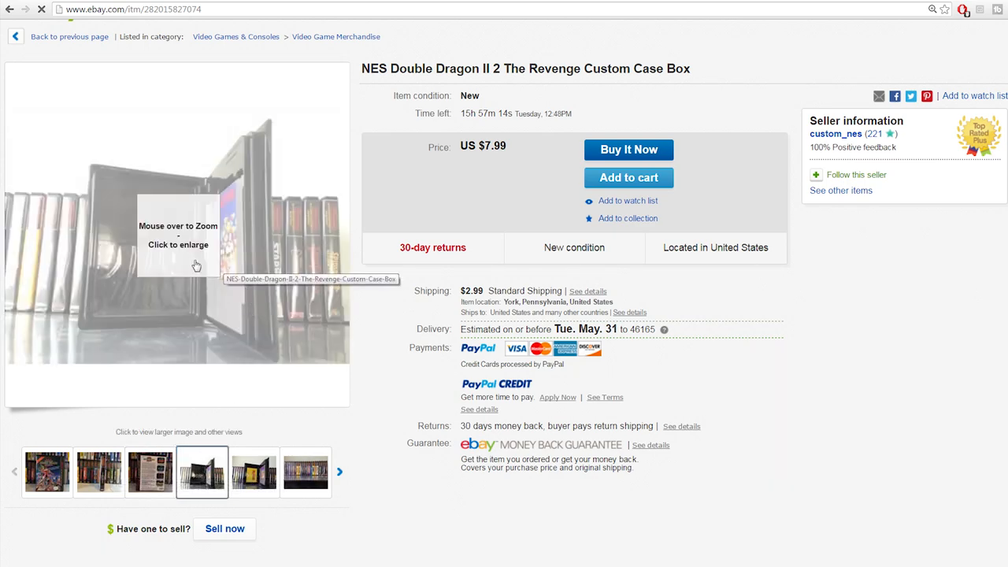
mouse_move(197, 249)
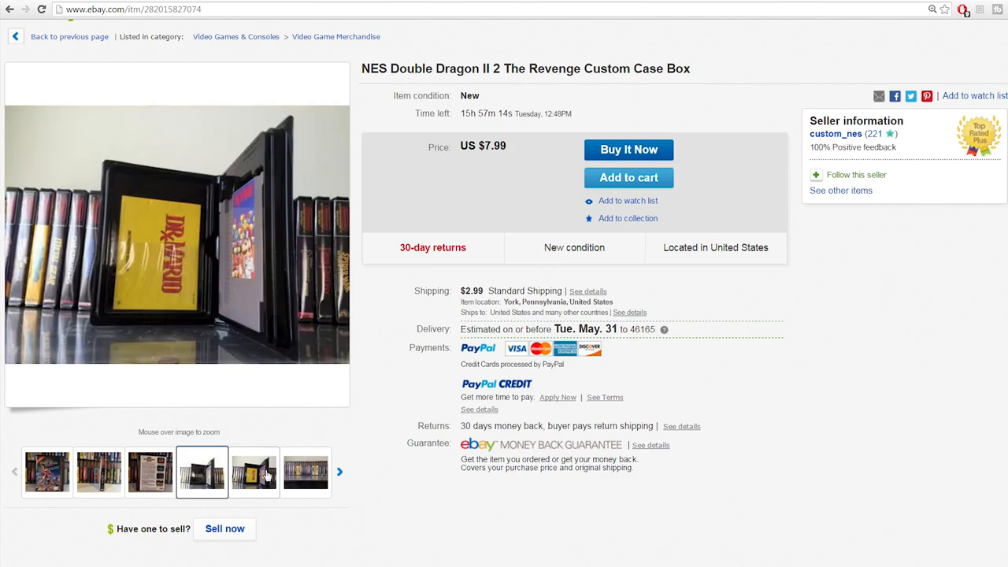
left_click(254, 471)
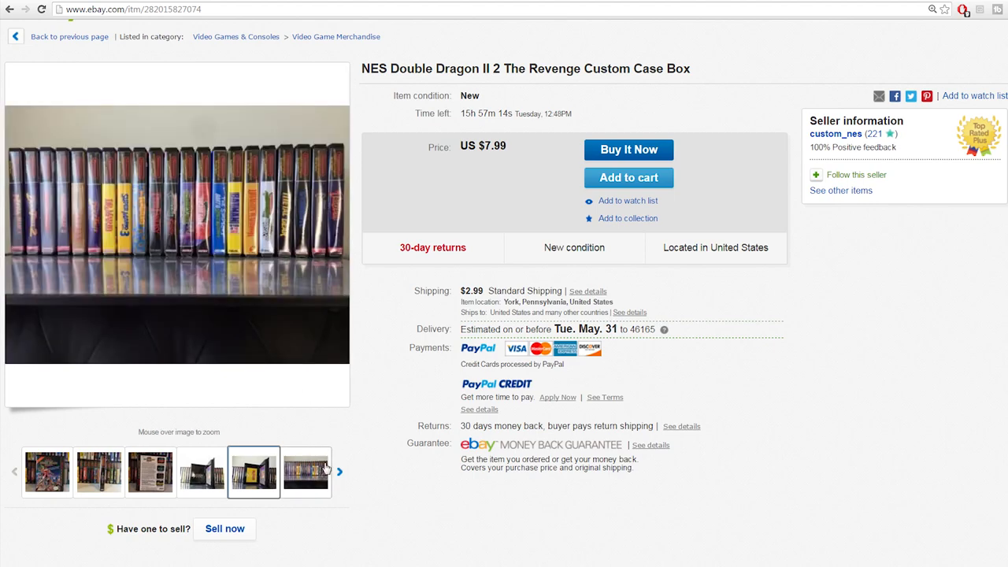
mouse_move(132, 219)
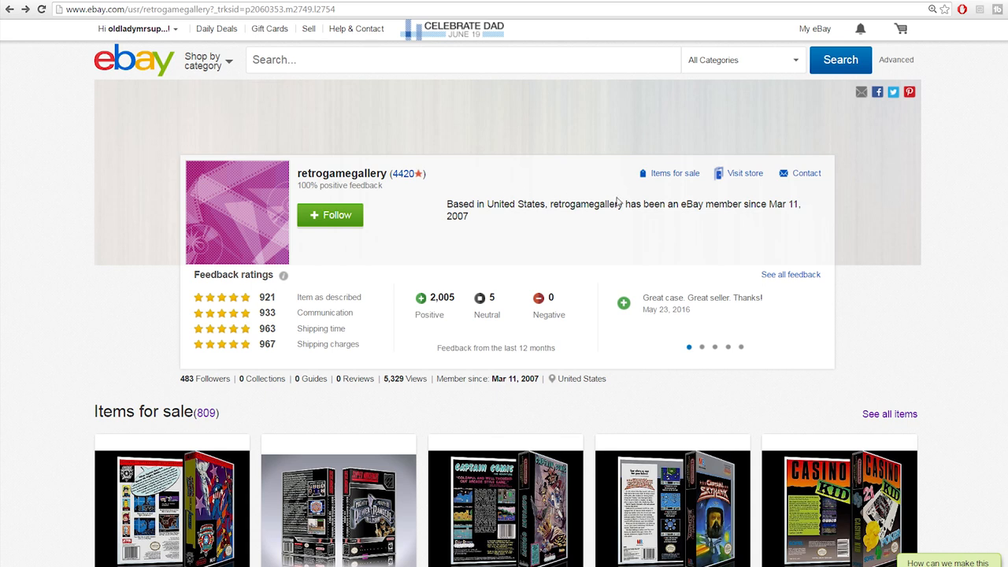
mouse_move(738, 176)
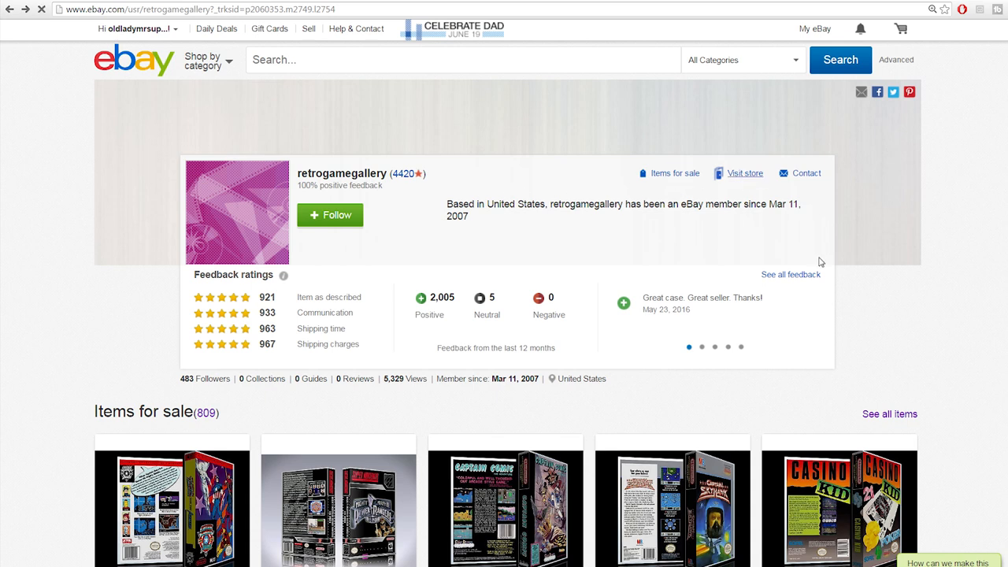
- Visit the Retro Game Gallery store and scroll its NES and SNES custom art case boxes
left_click(744, 173)
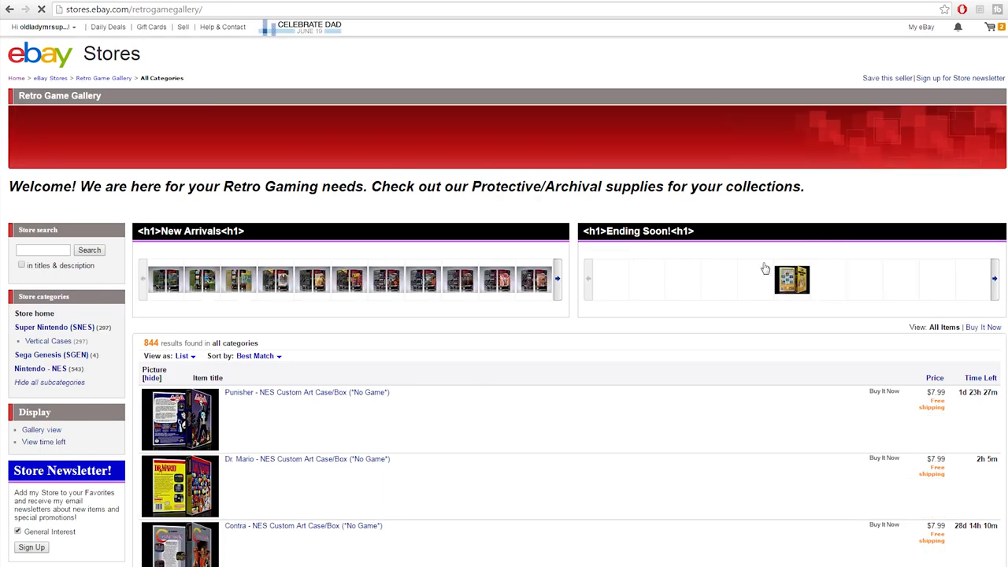
scroll("down", 3)
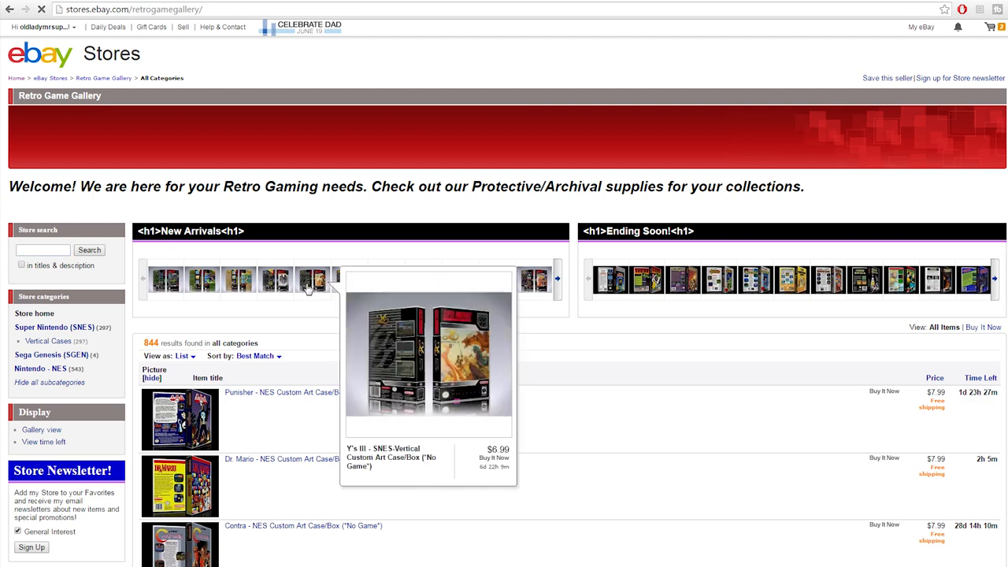
scroll("down", 3)
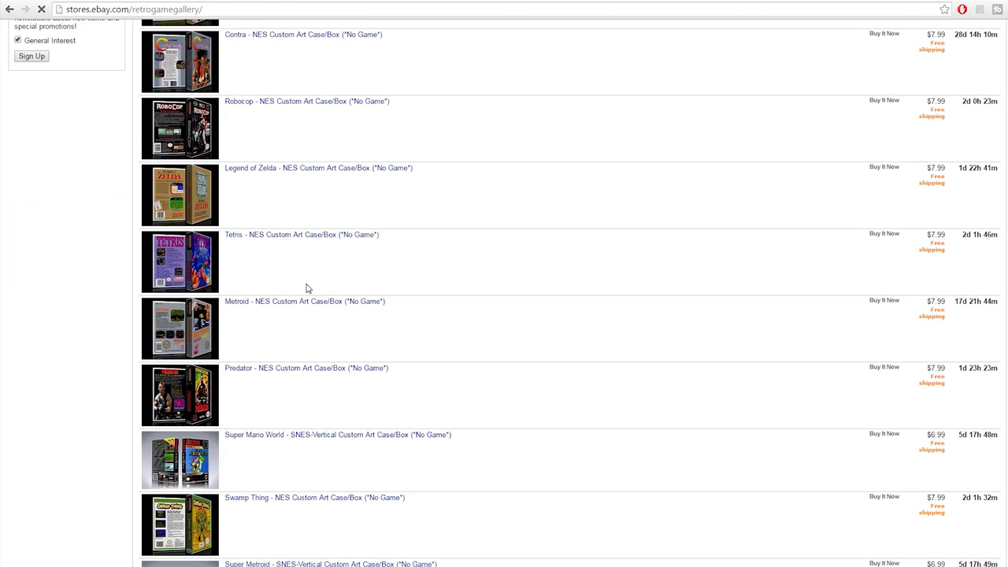